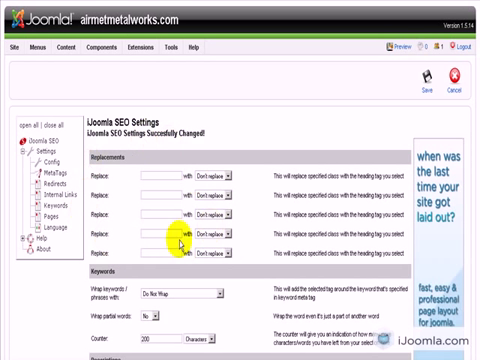
pyautogui.moveTo(140, 162)
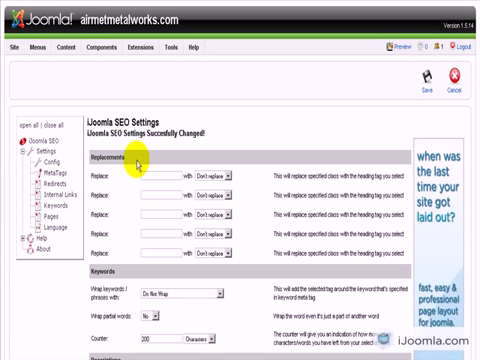
pyautogui.moveTo(138, 164)
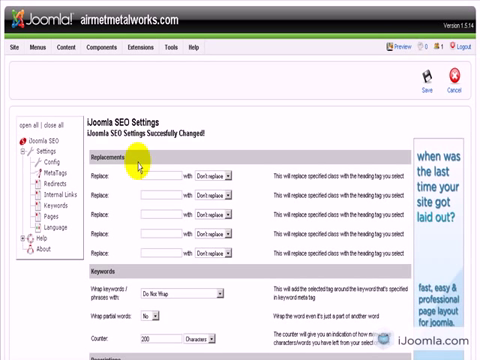
pyautogui.moveTo(148, 160)
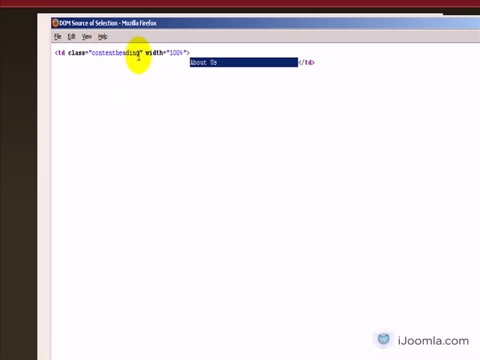
pyautogui.moveTo(400, 28)
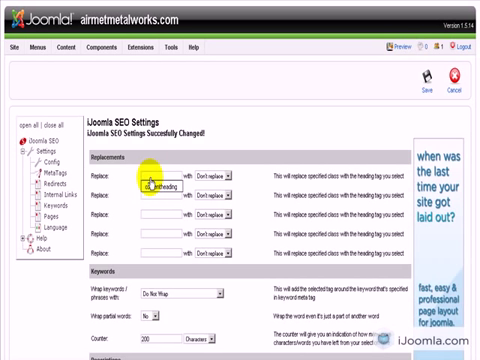
# Map the contentheading class to an H1 tag and save the SEO settings
pyautogui.write('contentheading')
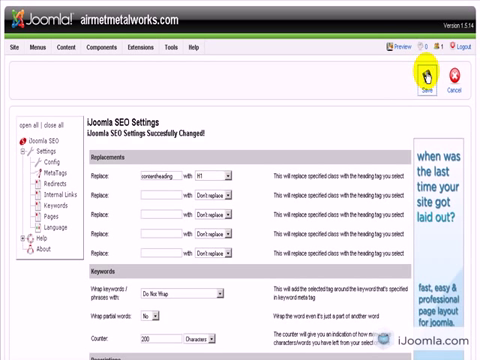
pyautogui.click(392, 70)
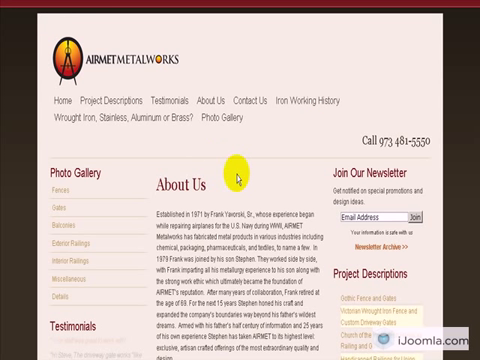
# Scroll through the live About Us page to inspect its headings
pyautogui.scroll(-3)
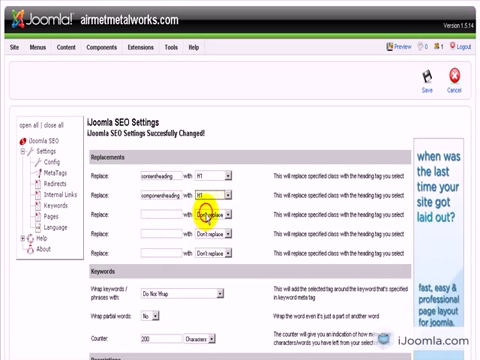
# Choose H1 as the replacement tag for the componentheading class
pyautogui.click(204, 190)
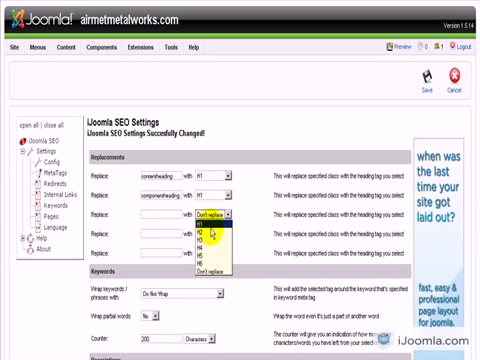
pyautogui.click(220, 188)
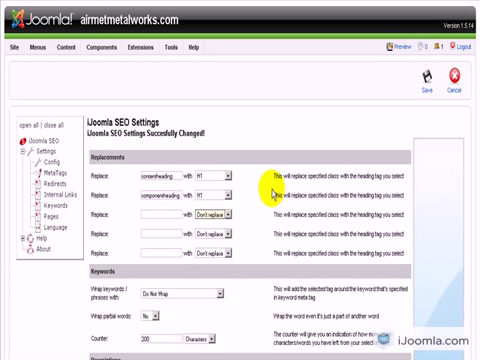